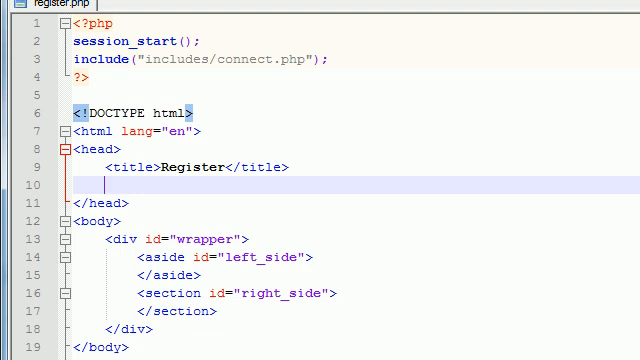
mouse_move(196, 176)
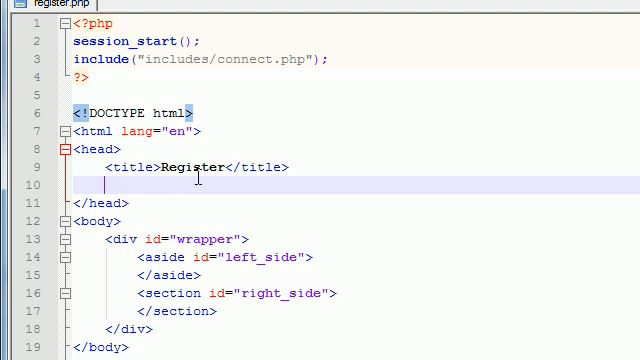
- Begin an empty tag <> on the blank line under the title in register.php
text(<>)
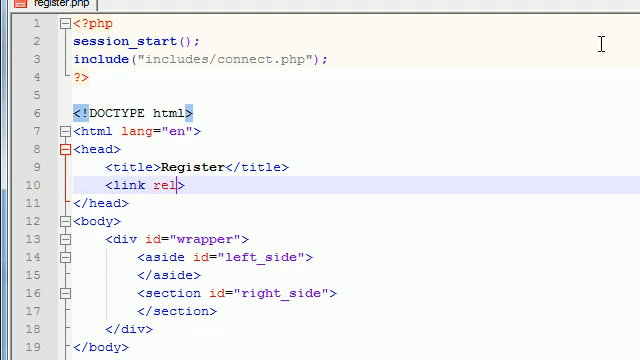
- Complete the tag as <link rel="stylesheet" href="css/main.css"> in the head
text(=")
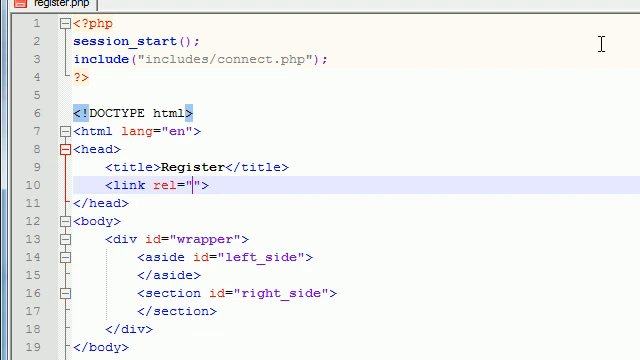
text(style)
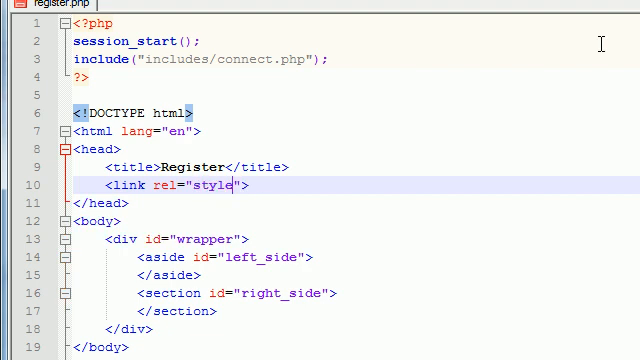
text(sheet)
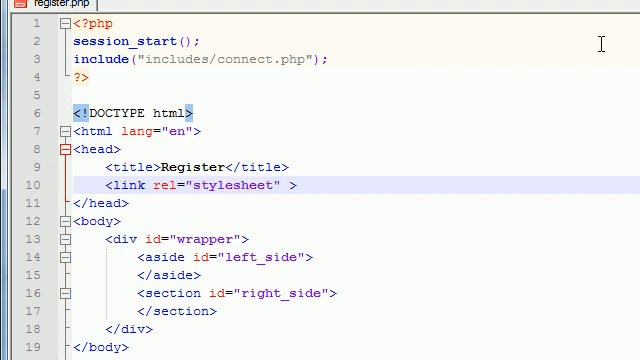
text(hr)
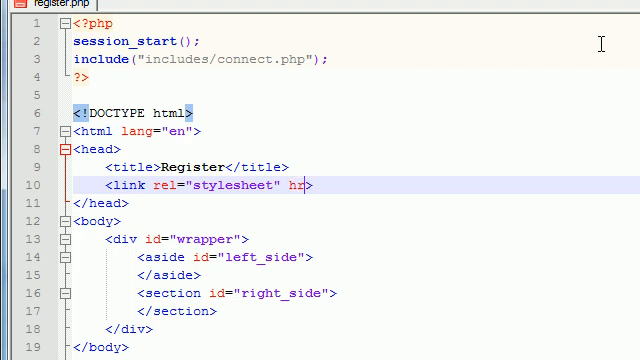
text(ef="")
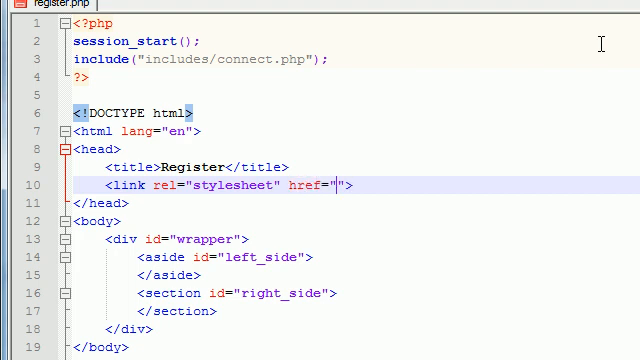
text(css)
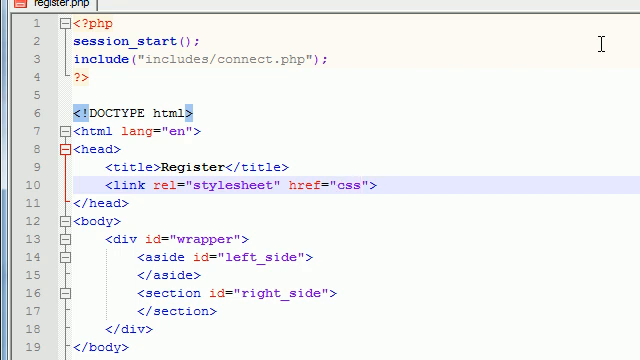
text(/)
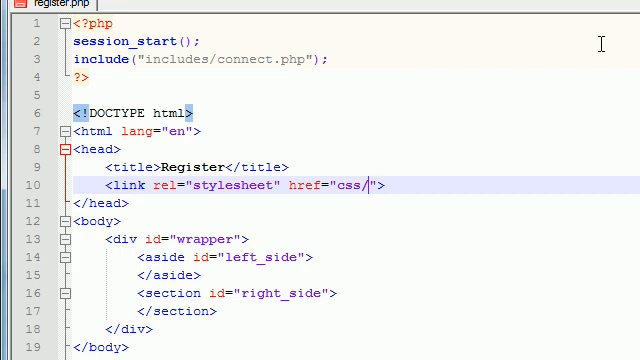
text(main)
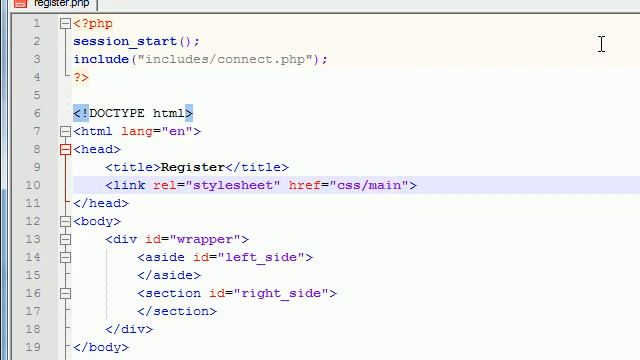
text(.css)
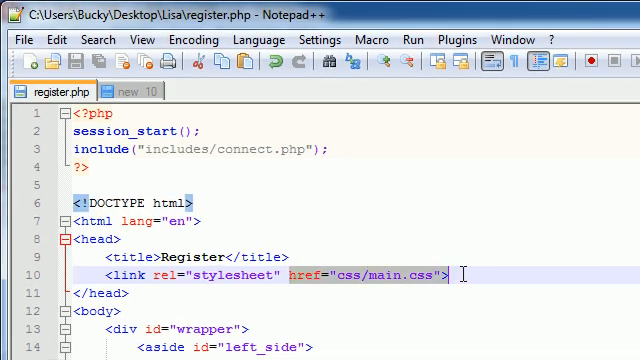
- Save the new blank document as main.css inside the css folder
click(140, 92)
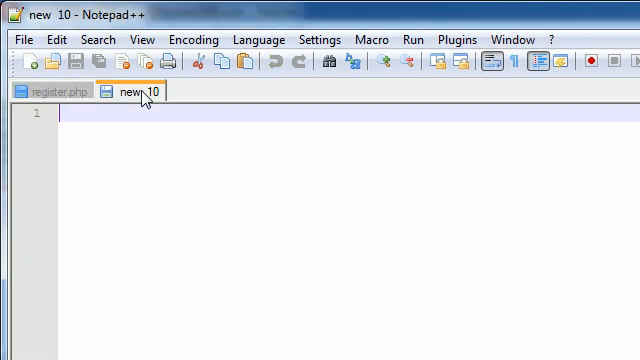
text(hgfh)
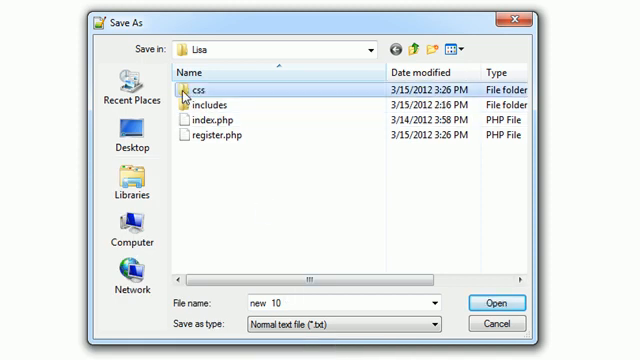
double_click(184, 88)
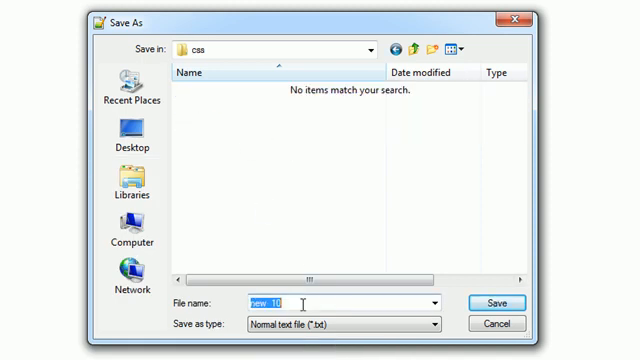
text(mai)
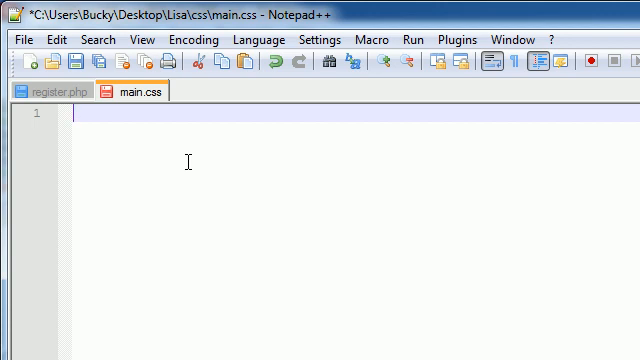
- Write * { margin:0px; padding:0px; list-style-type:none; } at the top of main.css
text(* {)
text(})
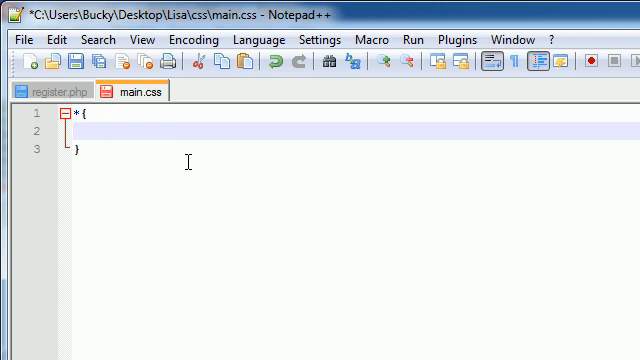
text(ma)
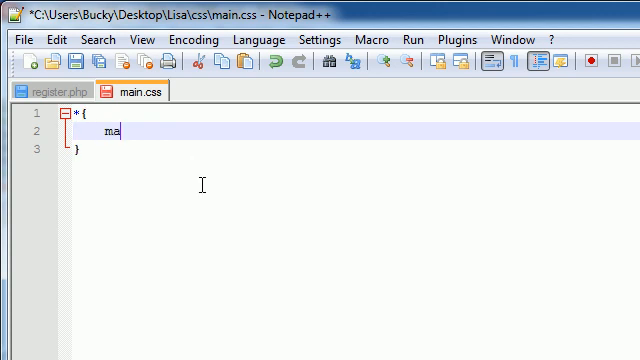
text(rgin:)
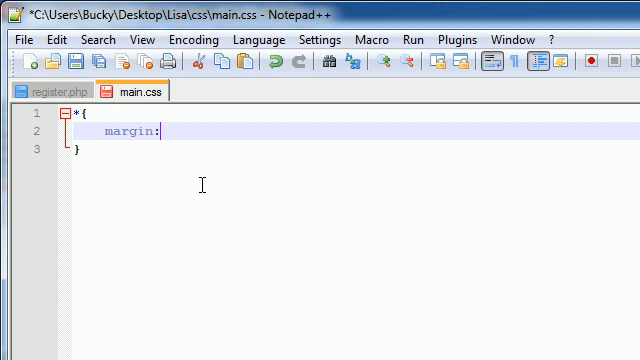
text(0px;)
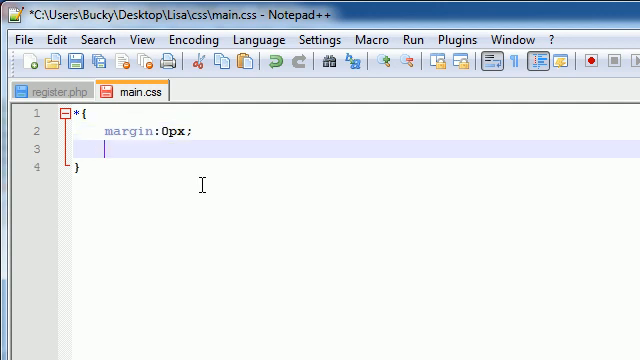
text(padding)
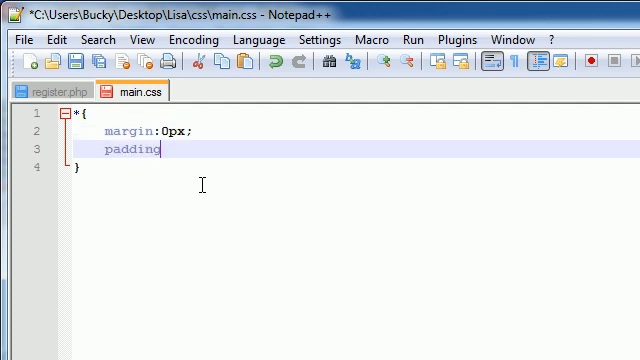
text(:0px;)
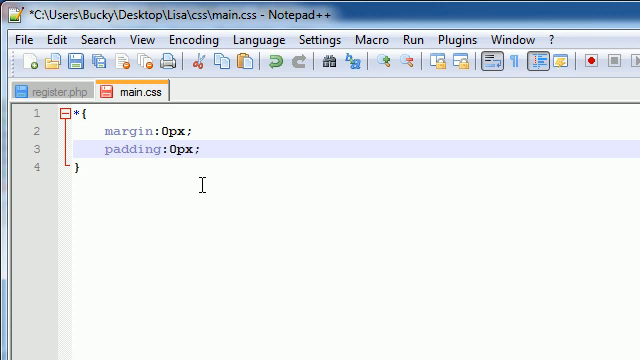
text(lis)
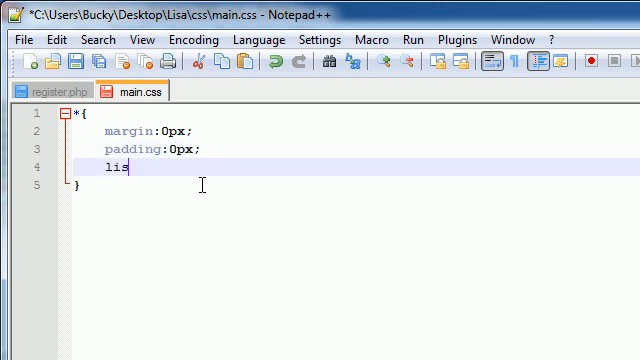
text(t-style)
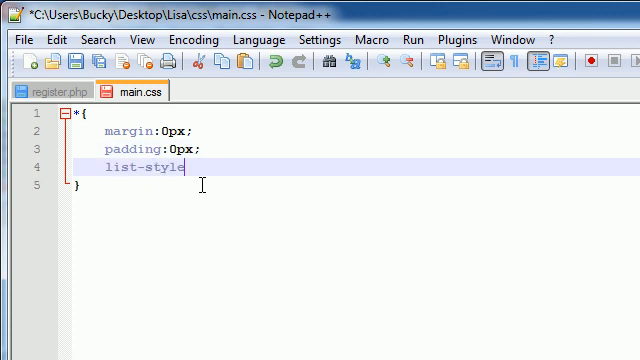
text(-type)
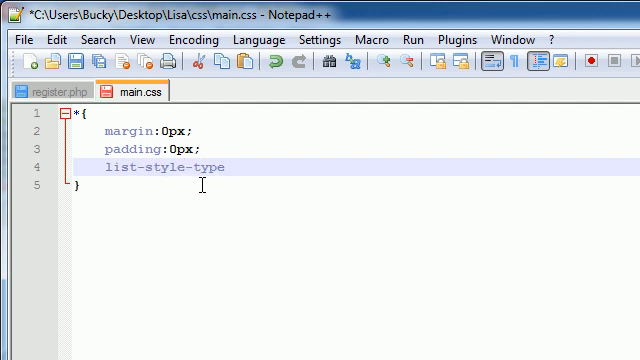
text(:none;)
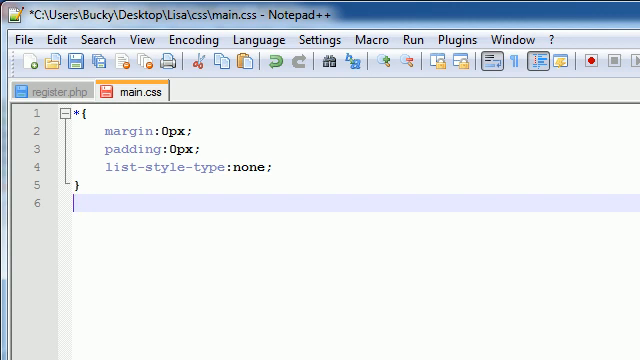
- Start a body rule with text-align:center and font-family:Arial
text(body{})
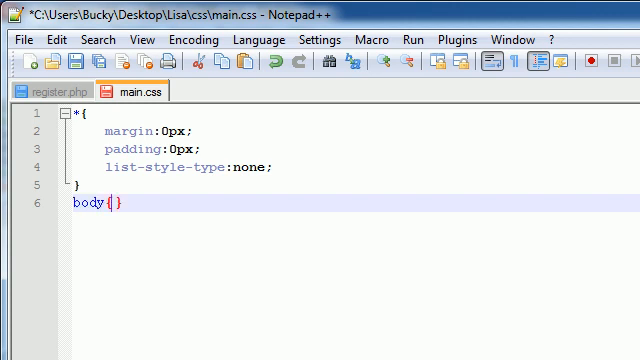
text(text)
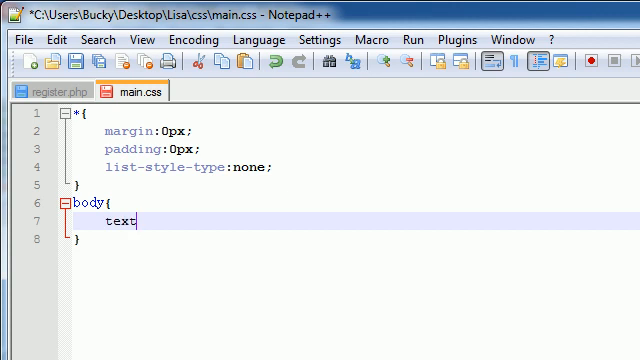
text(-align:)
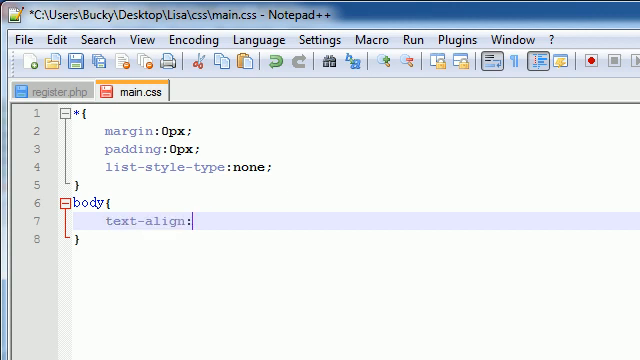
text(center;)
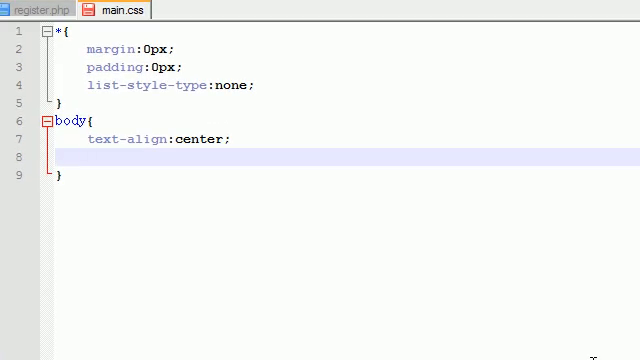
text(font-family)
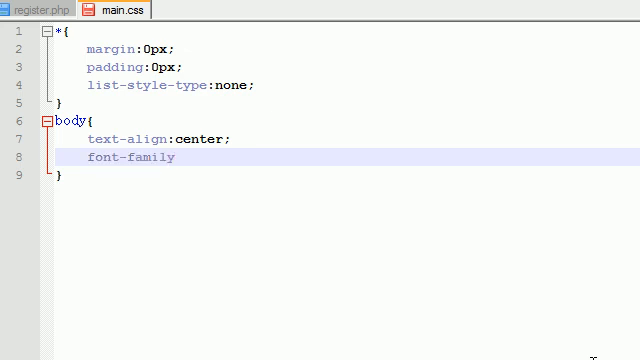
text(:Arial;)
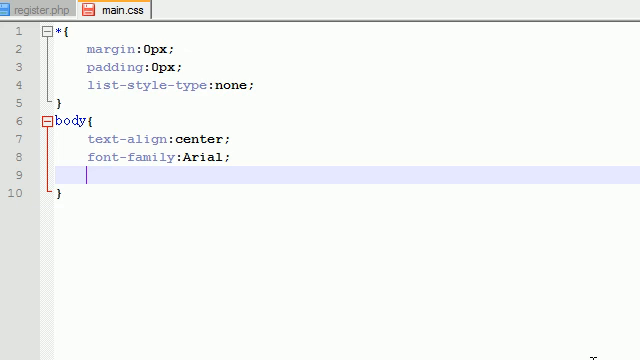
- Finish the body rule with font-size:12px and color:#303030
text(font-)
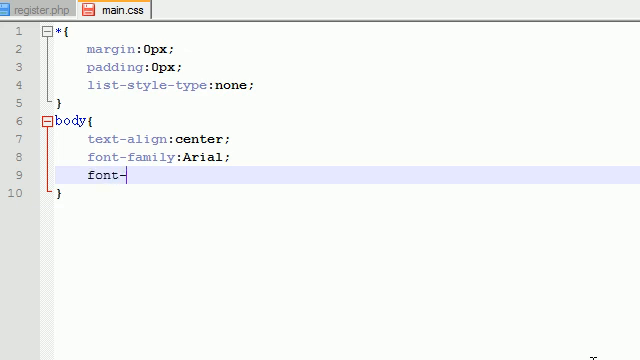
text(size:12)
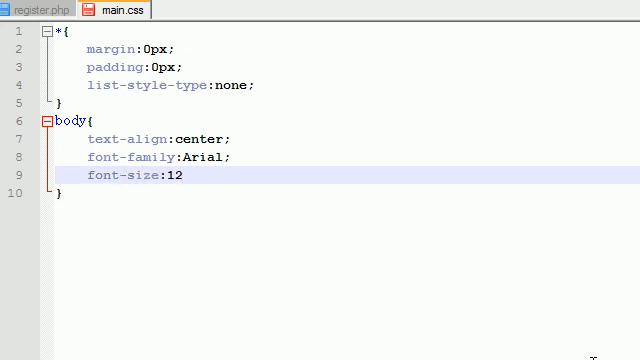
text(px;)
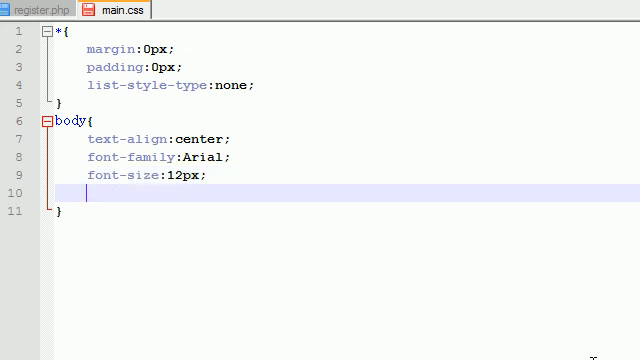
text(color:)
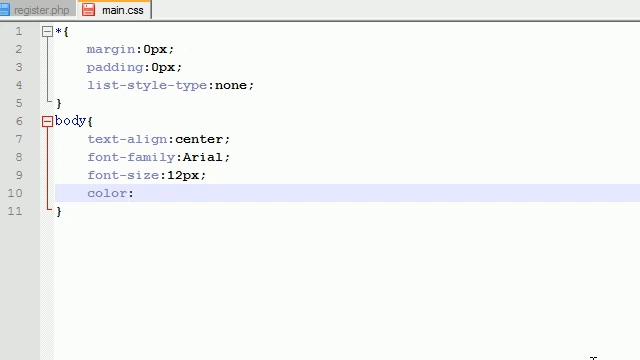
text(#)
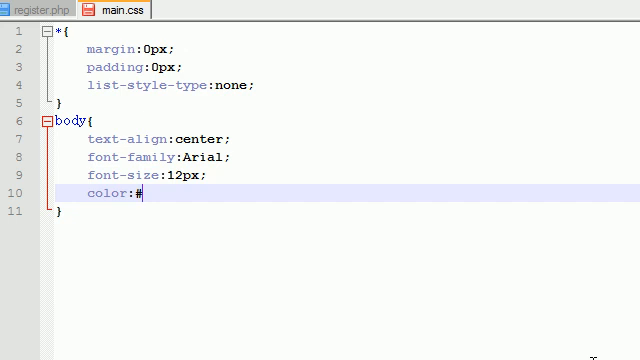
text(303030)
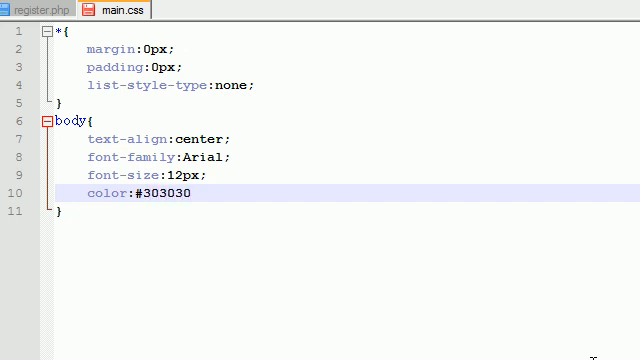
text(;)
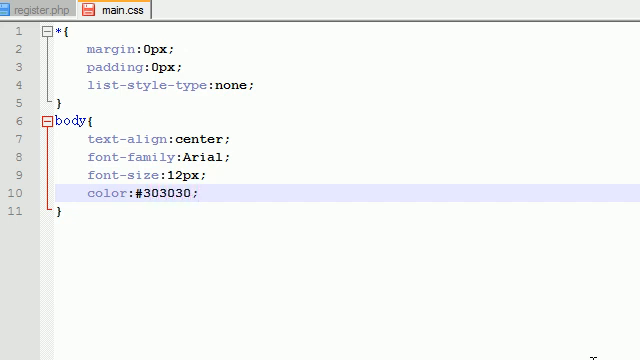
key(enter)
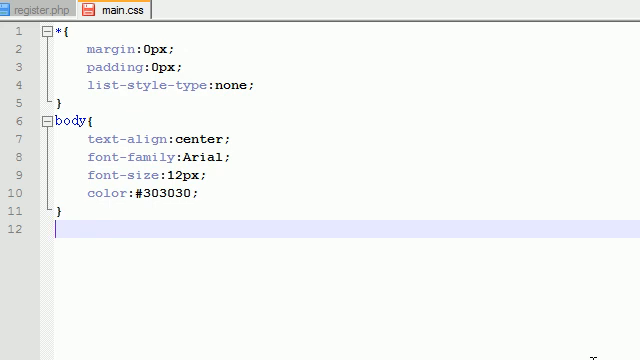
- Open an empty rule for header, nav, section, aside, footer below the body rule
text(header,)
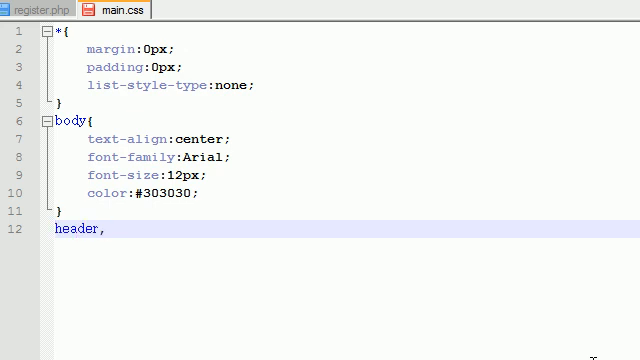
text(nav,)
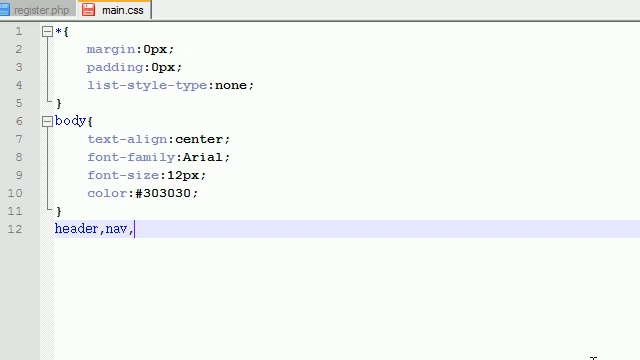
text(section,)
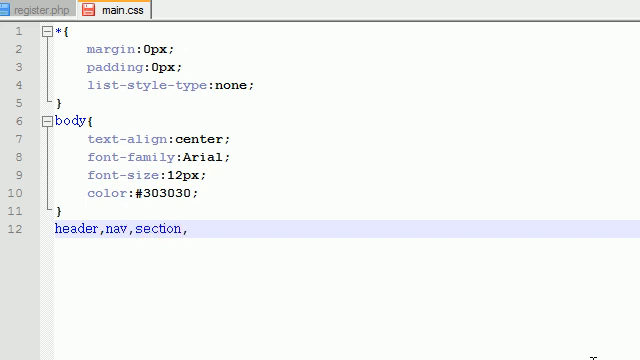
text(aside,footer{)
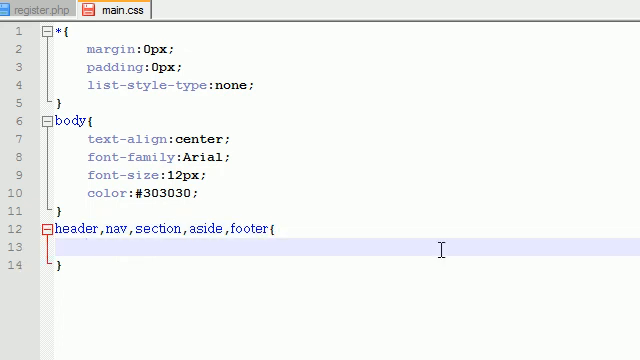
click(40, 8)
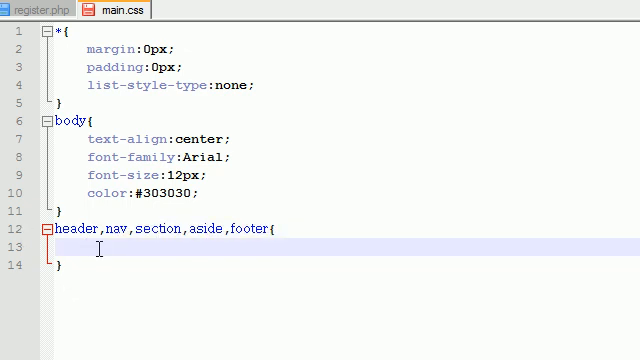
click(40, 8)
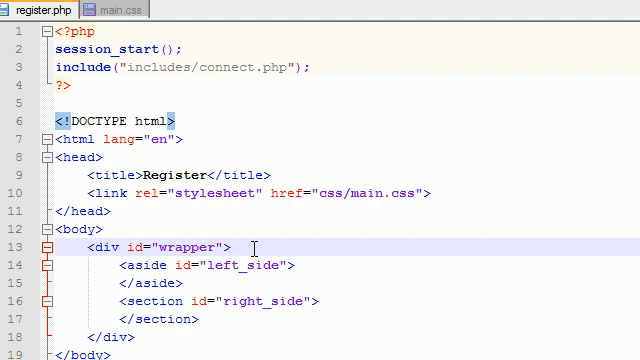
mouse_move(204, 264)
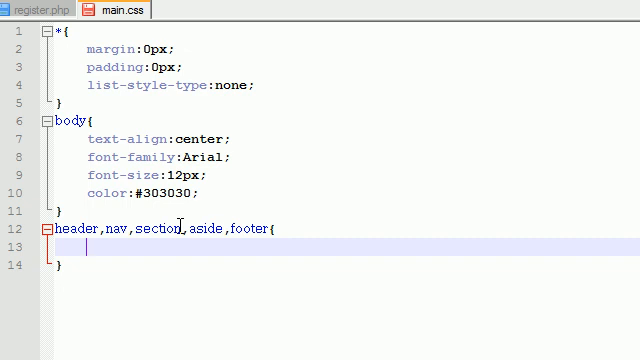
mouse_move(330, 348)
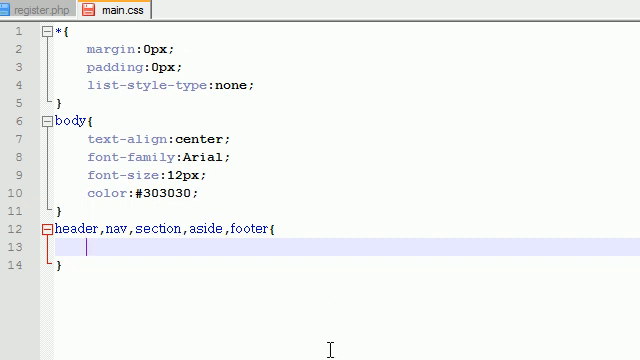
- Set display:block for the HTML5 elements rule and begin an img{ rule
text(diasplay)
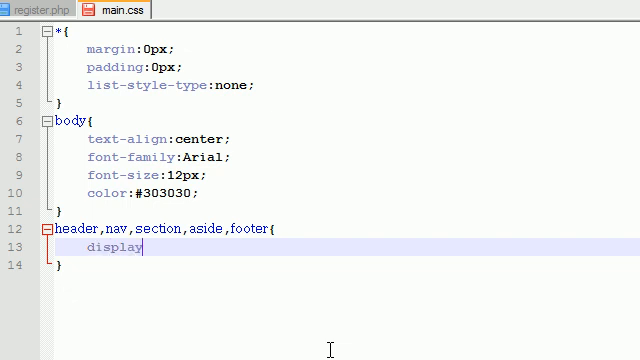
text(:block;)
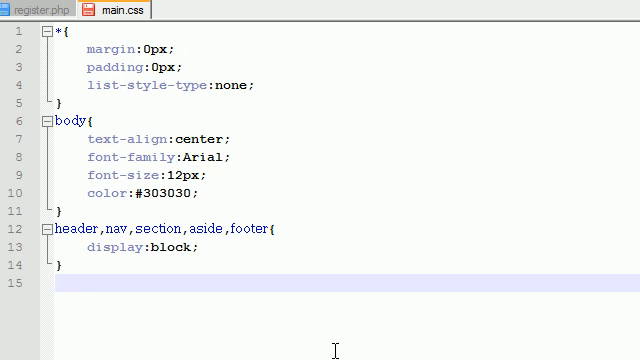
text(img{)
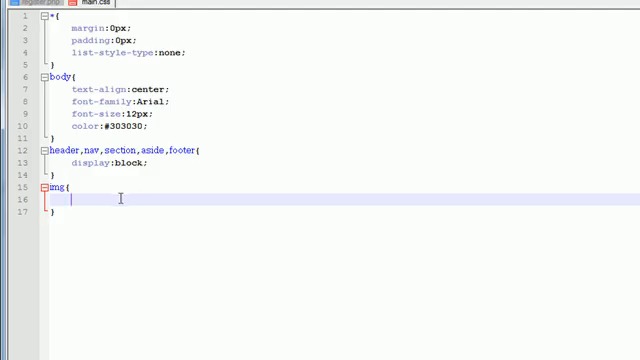
mouse_move(156, 234)
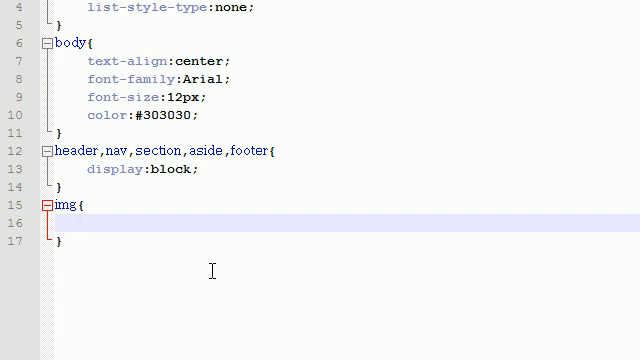
- Give the img rule border:none, then return to register.php
text(border:)
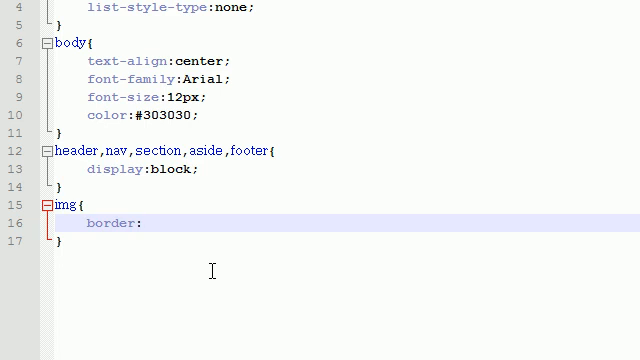
text(none;)
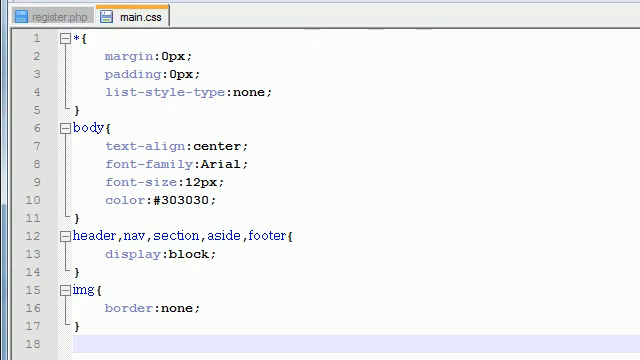
click(40, 12)
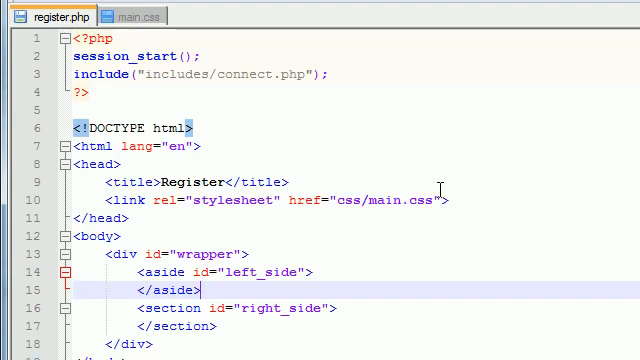